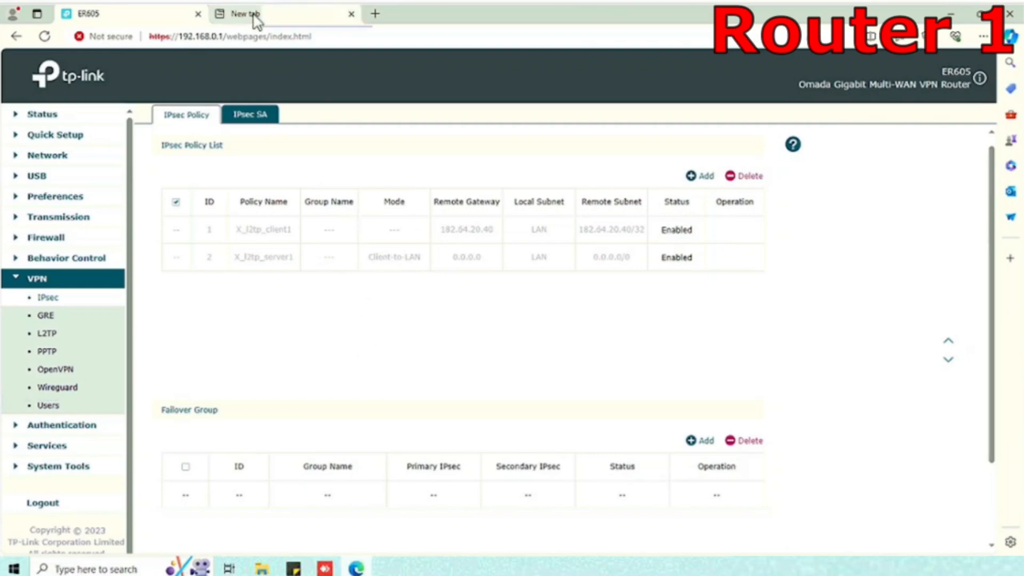
Search Bing for 'show my ip', then return to the ER605 IPsec policy page
{"action": "type", "text": "show my ip"}
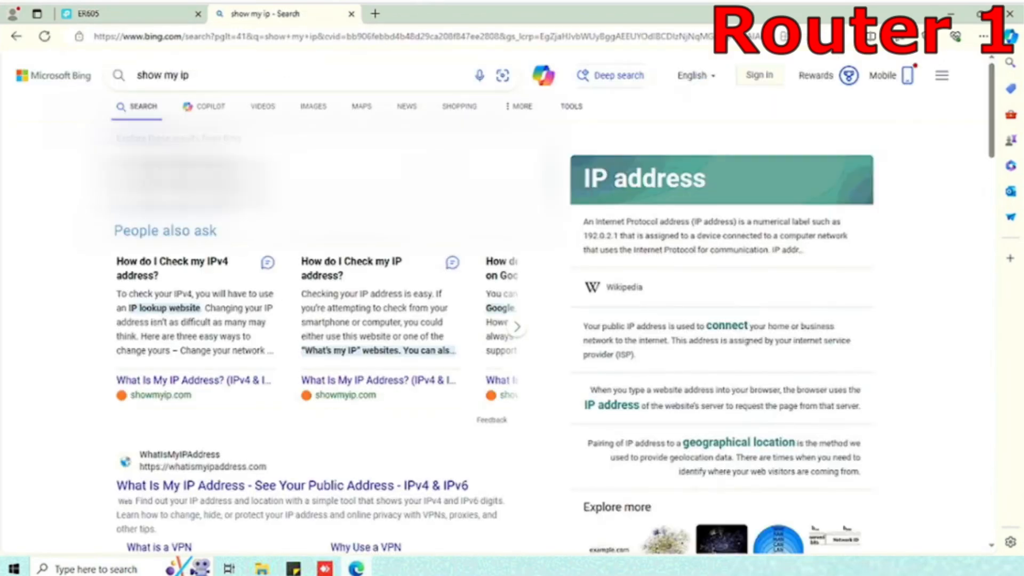
{"action": "left_click", "coordinate": [130, 13]}
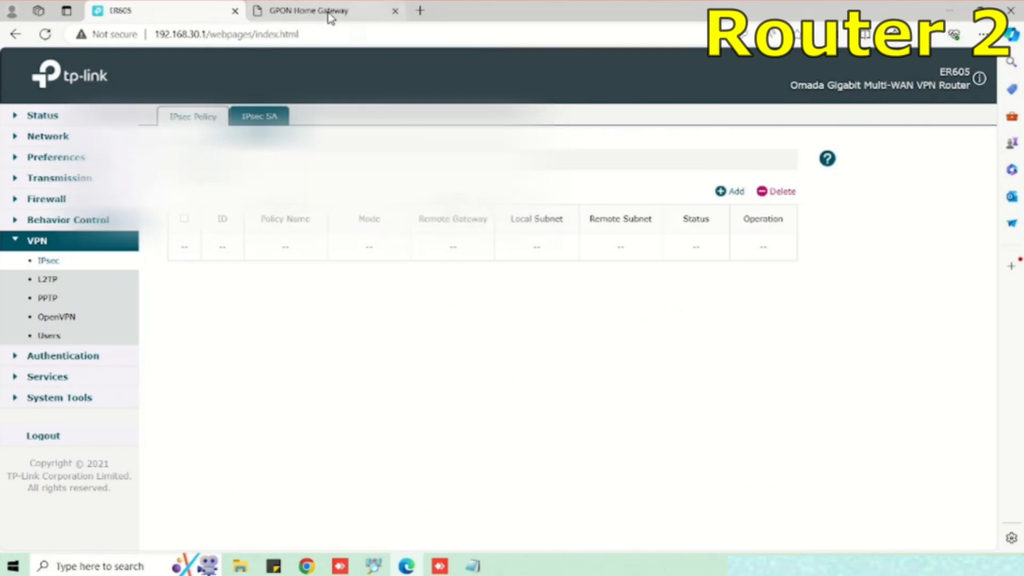
{"action": "left_click", "coordinate": [326, 11]}
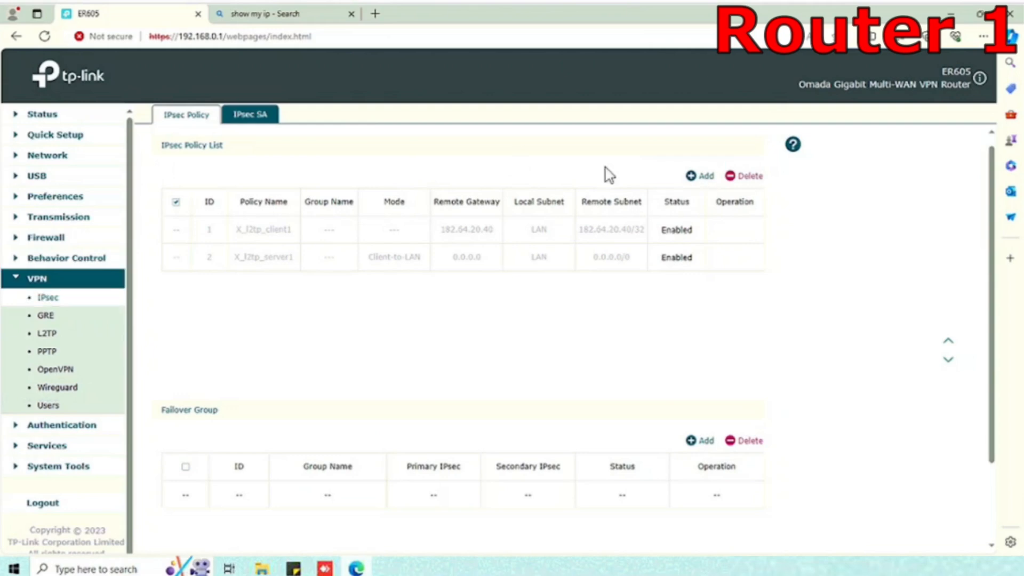
Add a LAN-to-LAN IPsec policy named to_ho with its remote gateway, using the WAN port and LAN network
{"action": "left_click", "coordinate": [700, 176]}
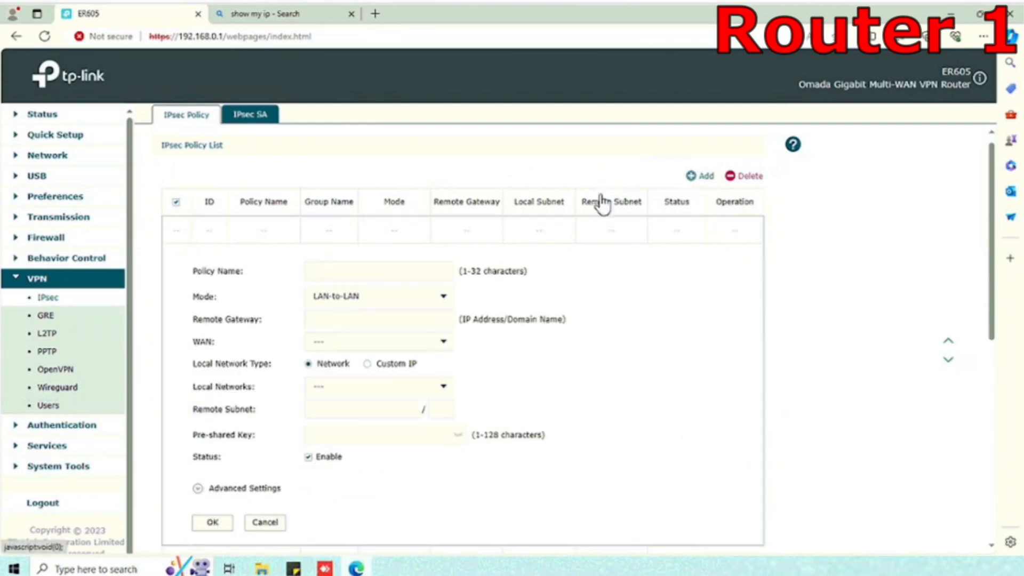
{"action": "left_click", "coordinate": [378, 270]}
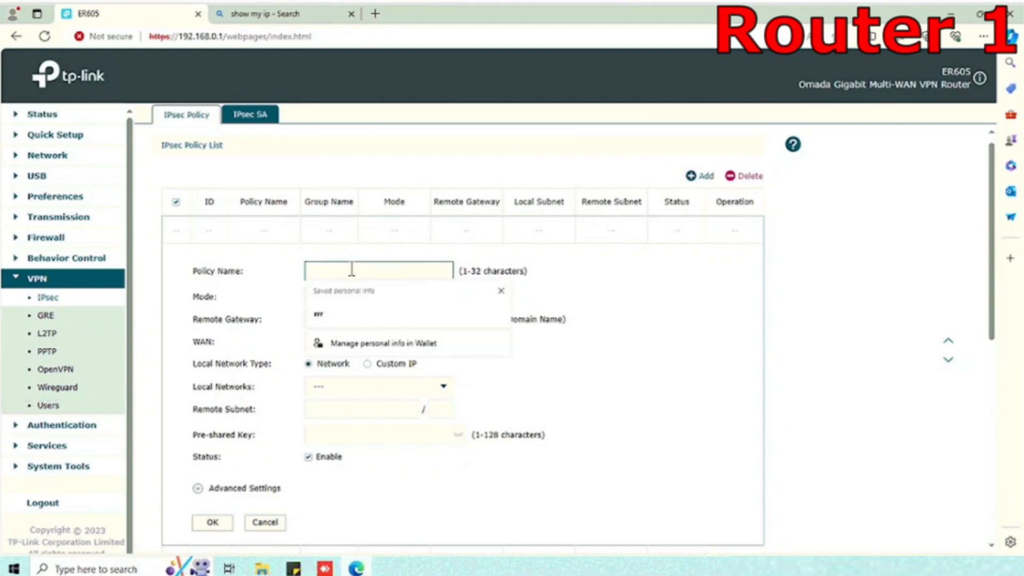
{"action": "type", "text": "to_ho"}
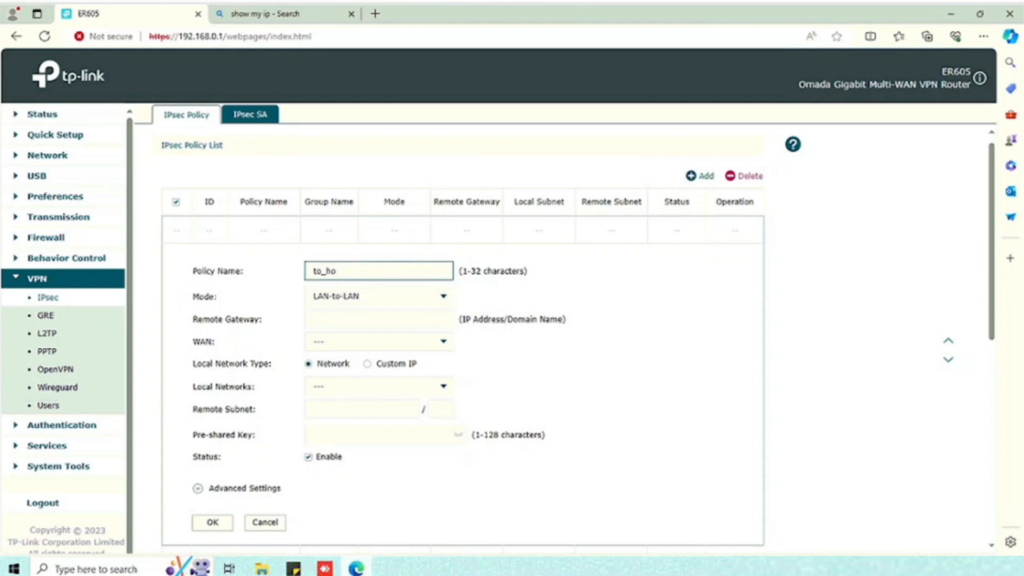
{"action": "left_click", "coordinate": [378, 319]}
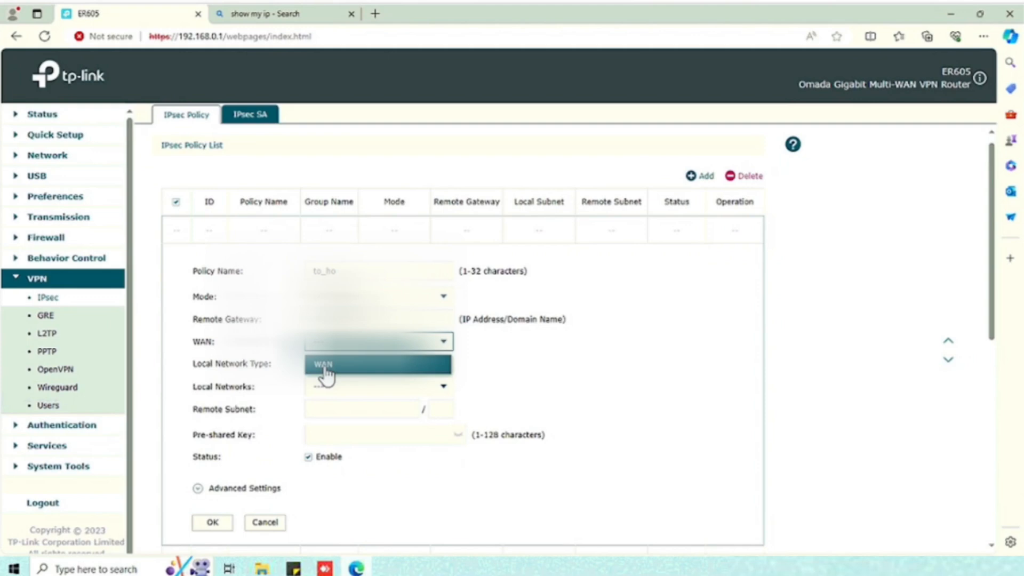
{"action": "left_click", "coordinate": [328, 362]}
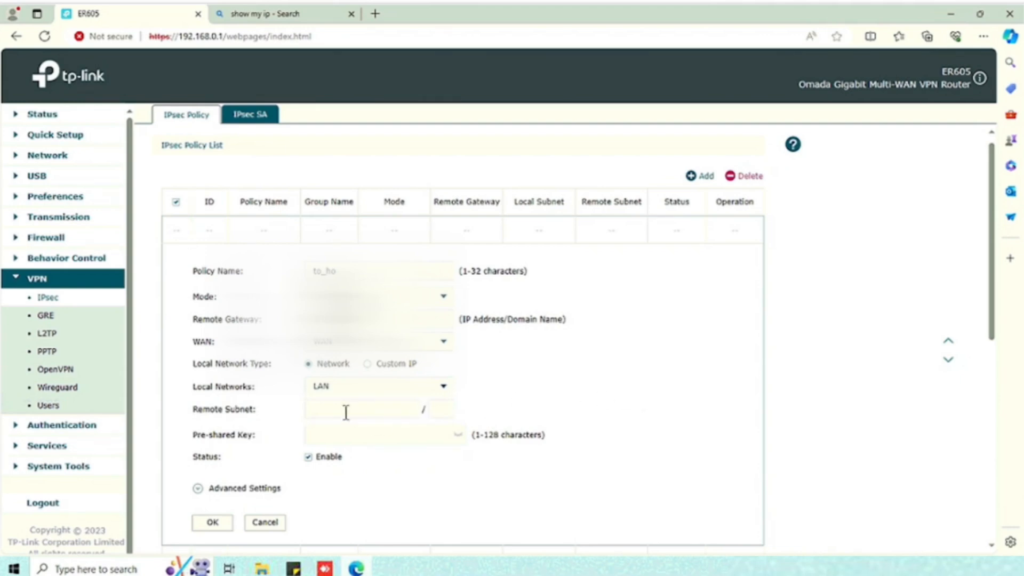
Enter remote subnet 192.168.30.0/24 and the pre-shared key, revealed in plain text
{"action": "type", "text": "192.168.60.0"}
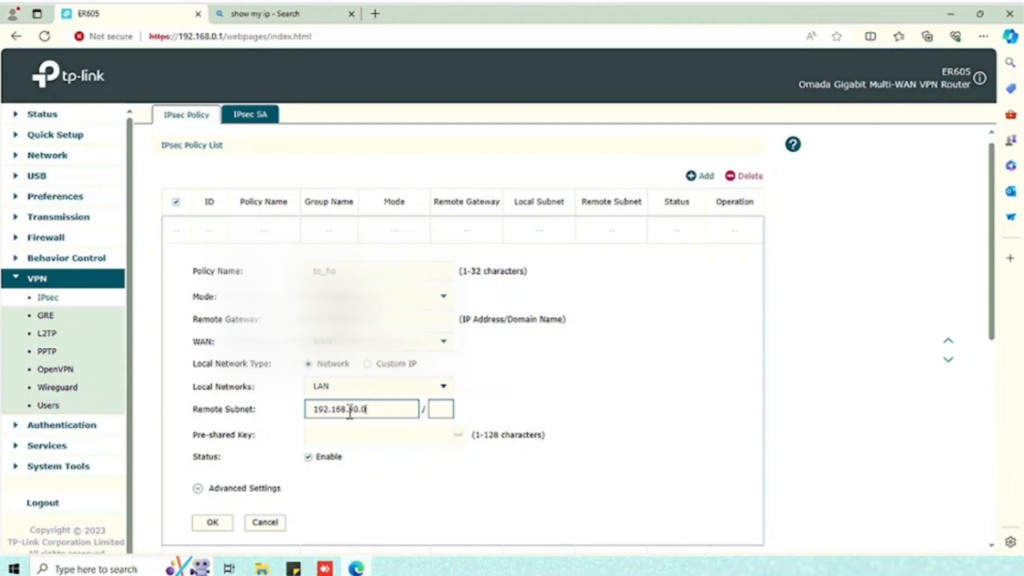
{"action": "type", "text": "24"}
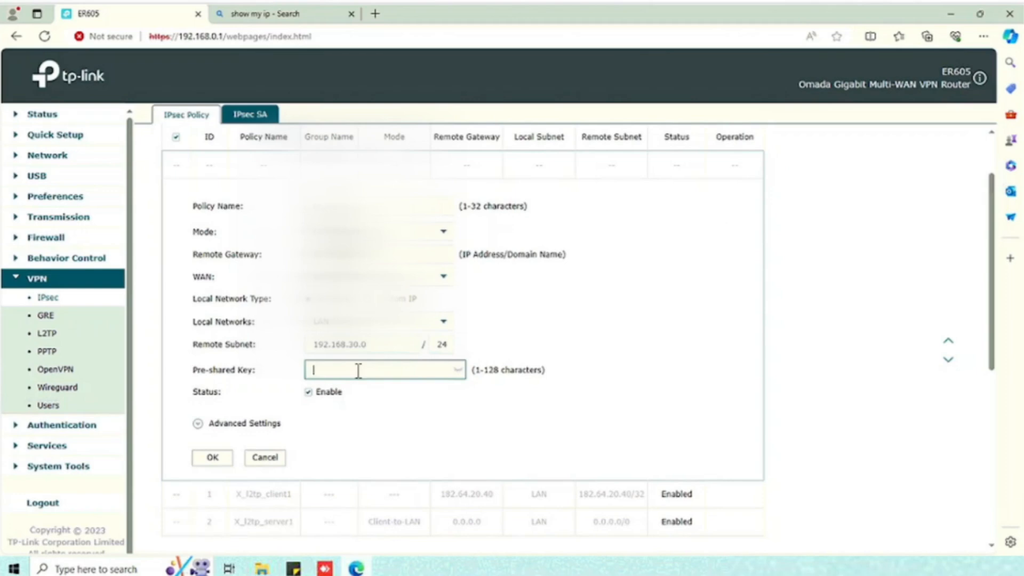
{"action": "type", "text": "•"}
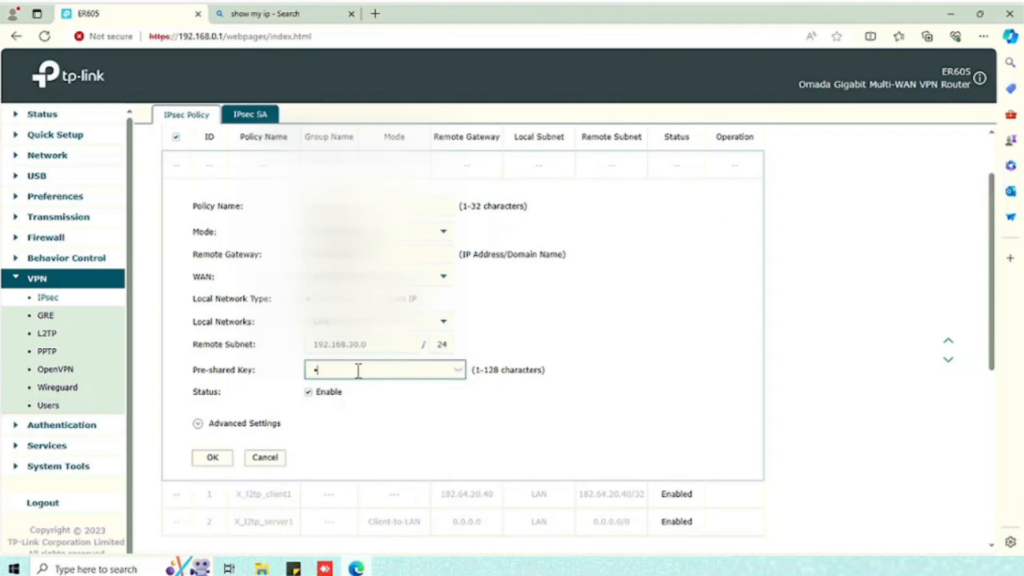
{"action": "type", "text": "•"}
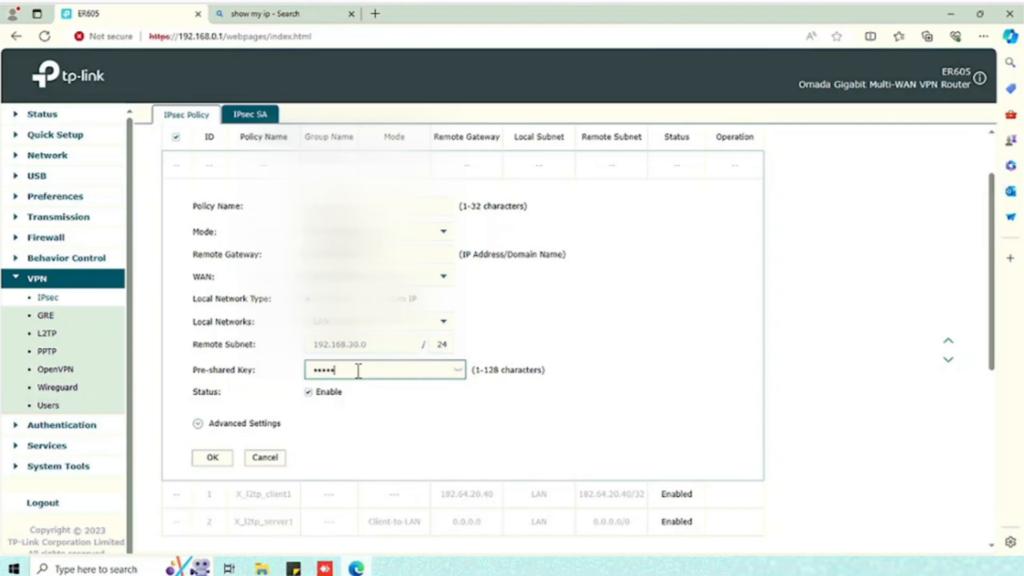
{"action": "left_click", "coordinate": [458, 370]}
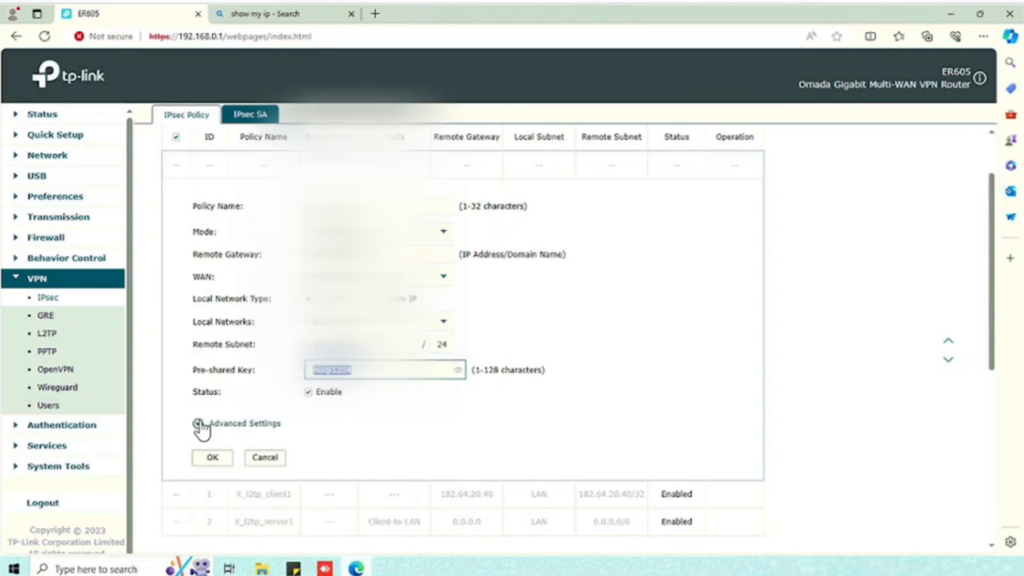
Adjust the advanced phase-1 and phase-2 proposals for the to_ho policy
{"action": "left_click", "coordinate": [198, 424]}
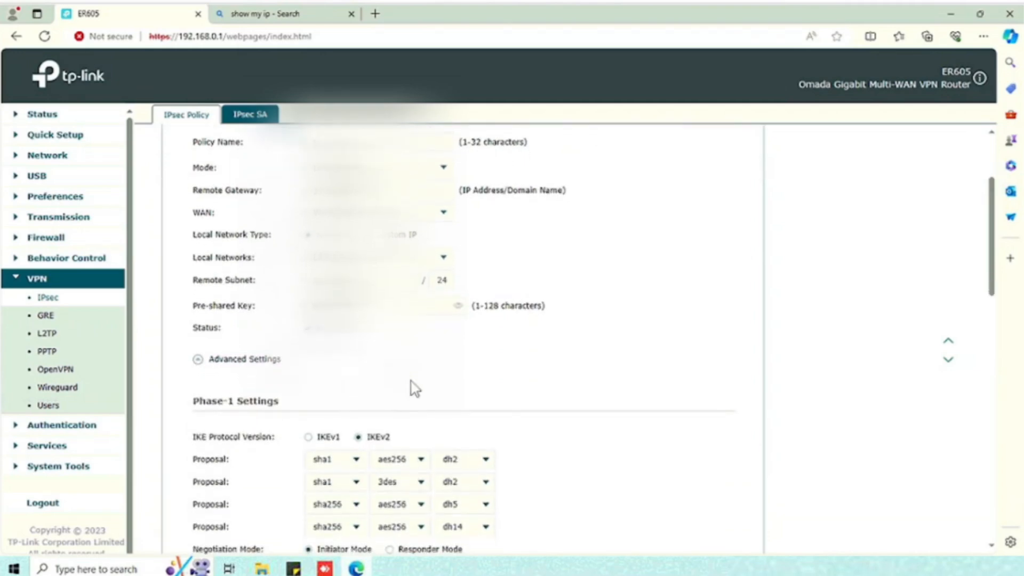
{"action": "scroll", "scroll_direction": "down", "scroll_amount": 3}
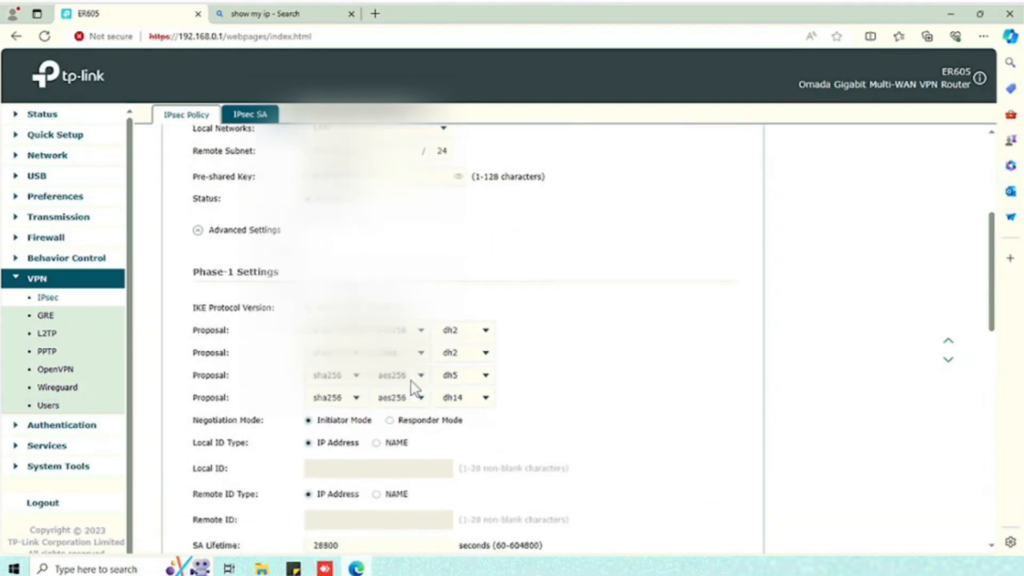
{"action": "scroll", "scroll_direction": "down", "scroll_amount": 3}
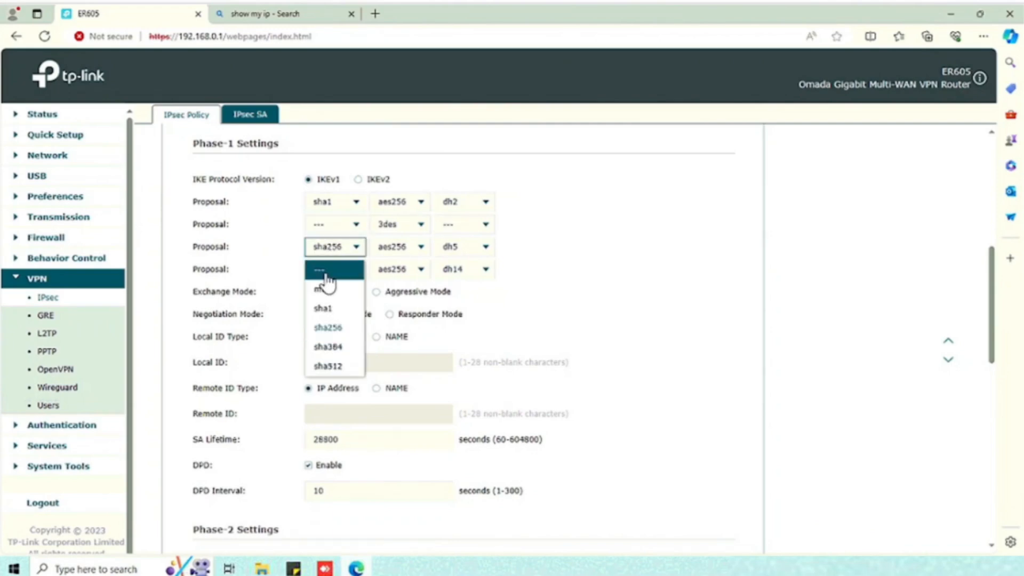
{"action": "left_click", "coordinate": [334, 269]}
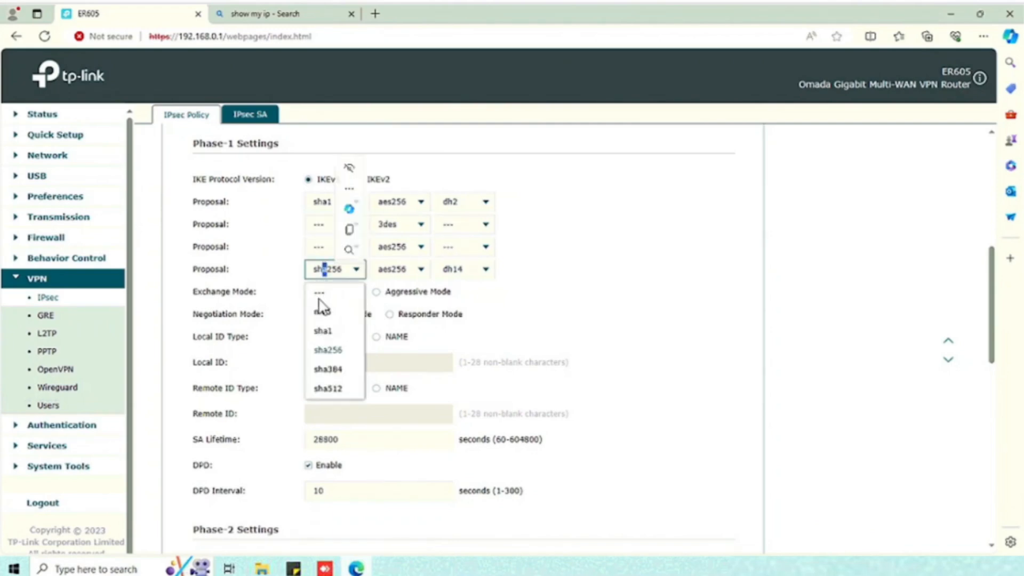
{"action": "scroll", "scroll_direction": "down", "scroll_amount": 3}
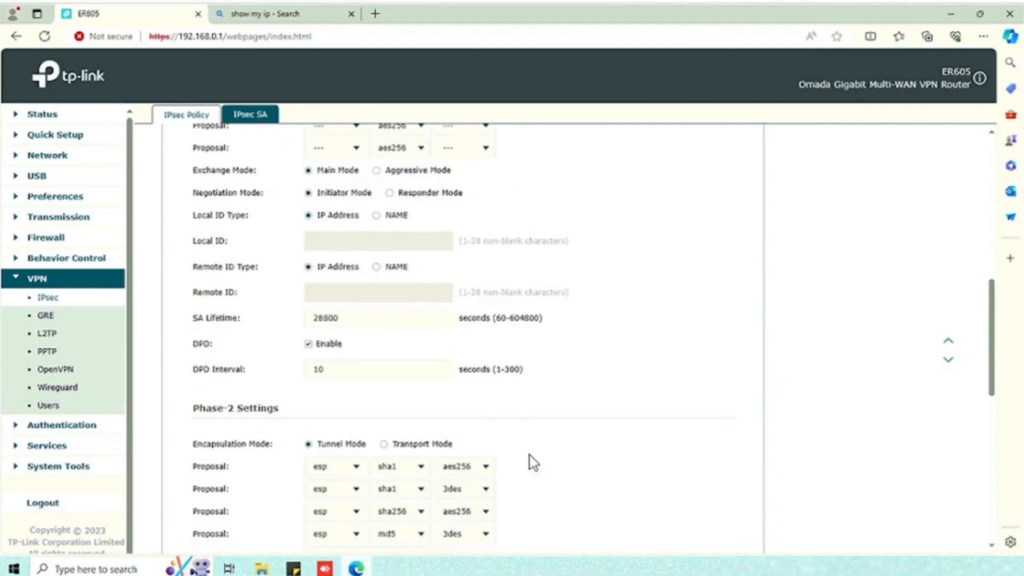
{"action": "scroll", "scroll_direction": "down", "scroll_amount": 3}
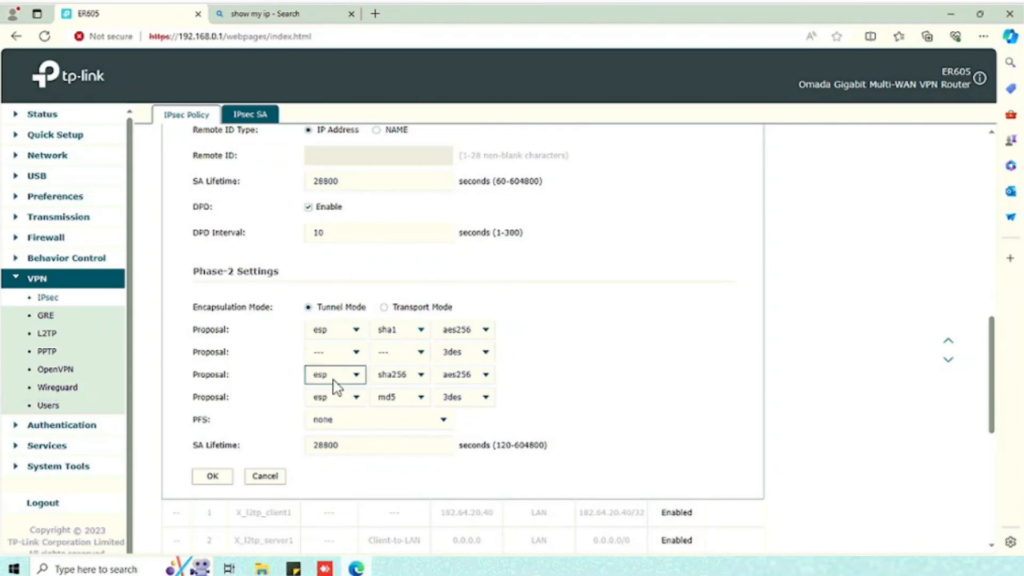
{"action": "left_click", "coordinate": [333, 397]}
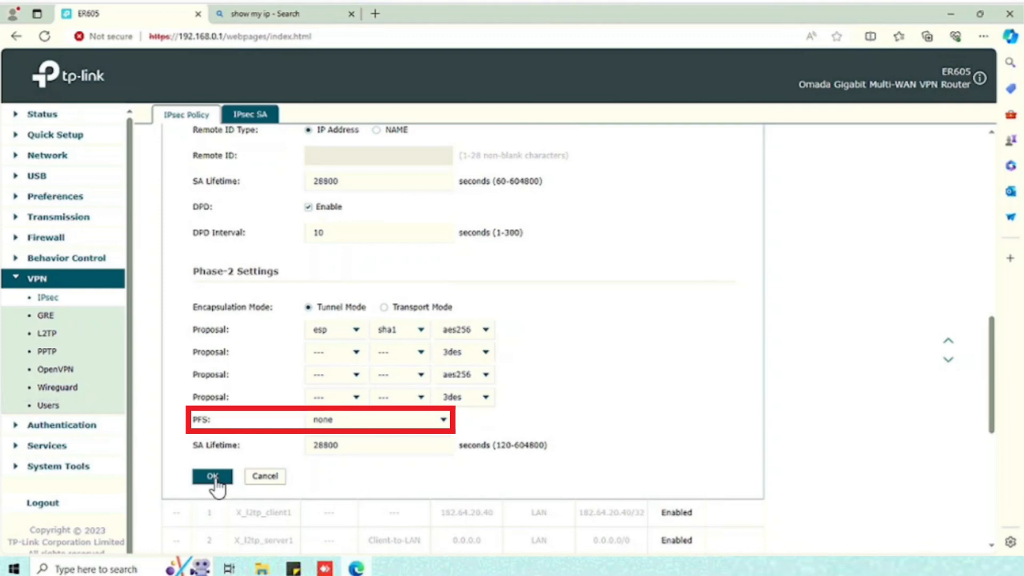
Save the to_ho policy, check the empty IPsec SA list, then show Router 2's IPsec policies
{"action": "left_click", "coordinate": [212, 476]}
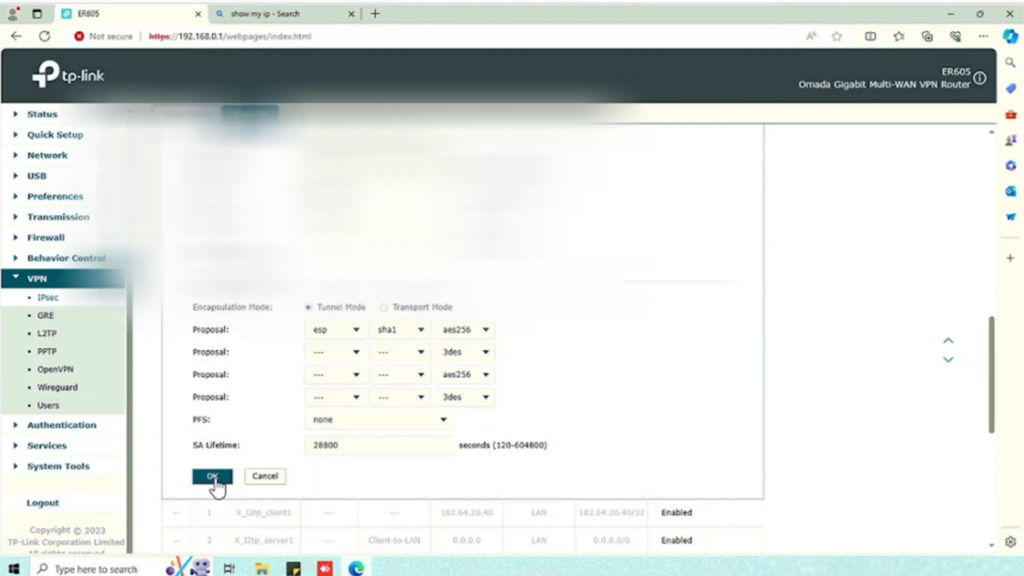
{"action": "left_click", "coordinate": [211, 476]}
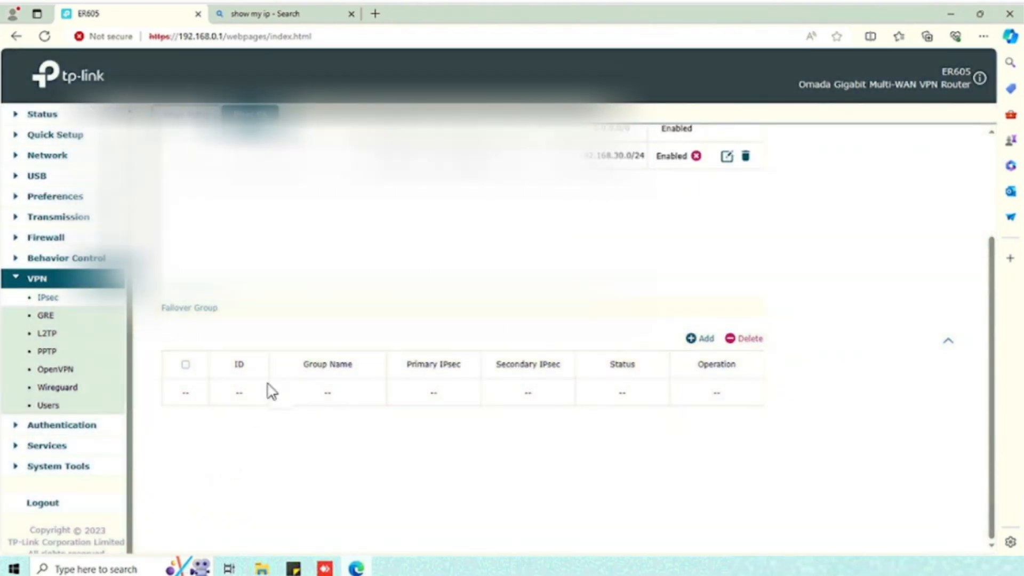
{"action": "left_click", "coordinate": [250, 115]}
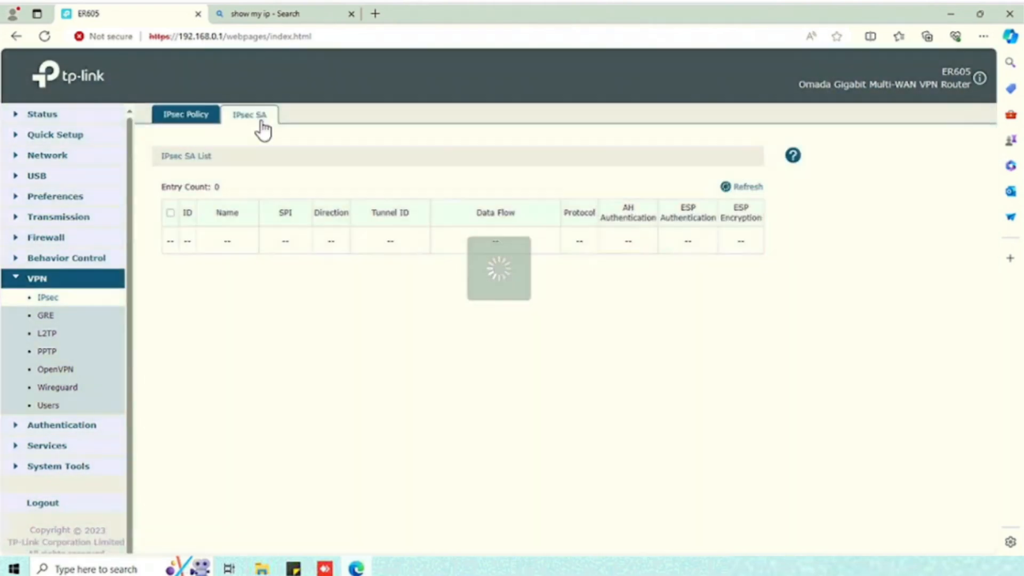
{"action": "left_click", "coordinate": [284, 11]}
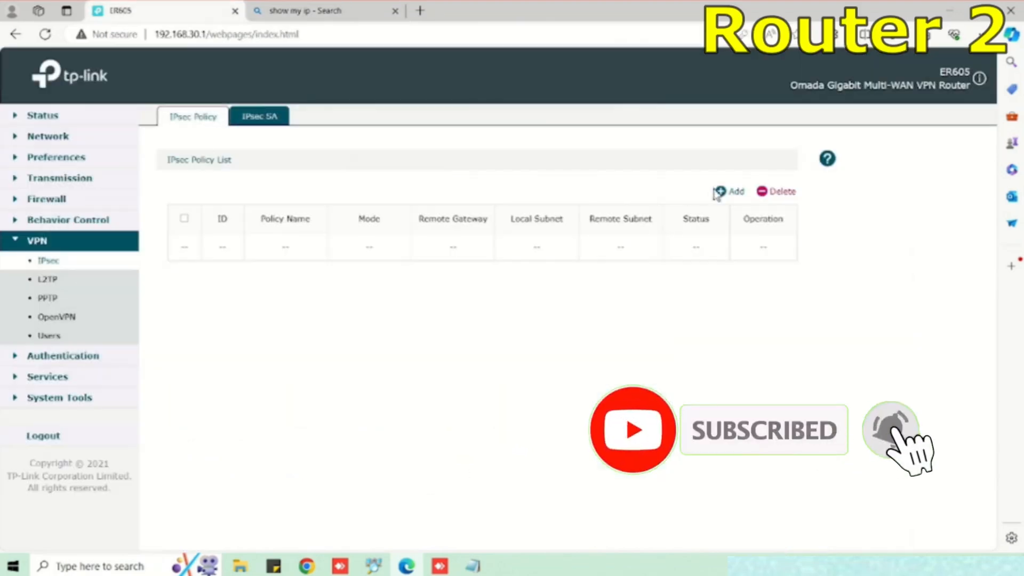
{"action": "left_click", "coordinate": [730, 191]}
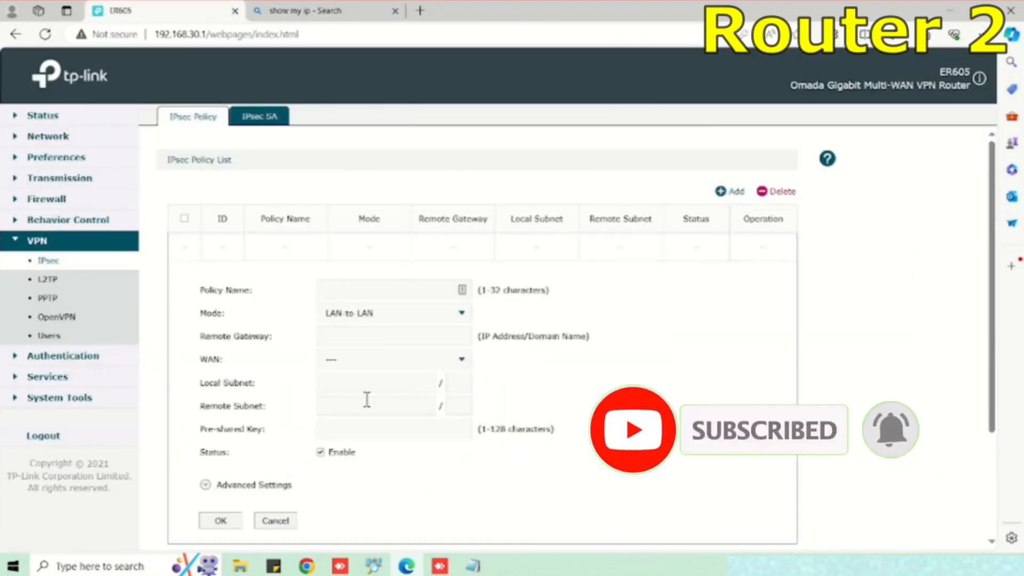
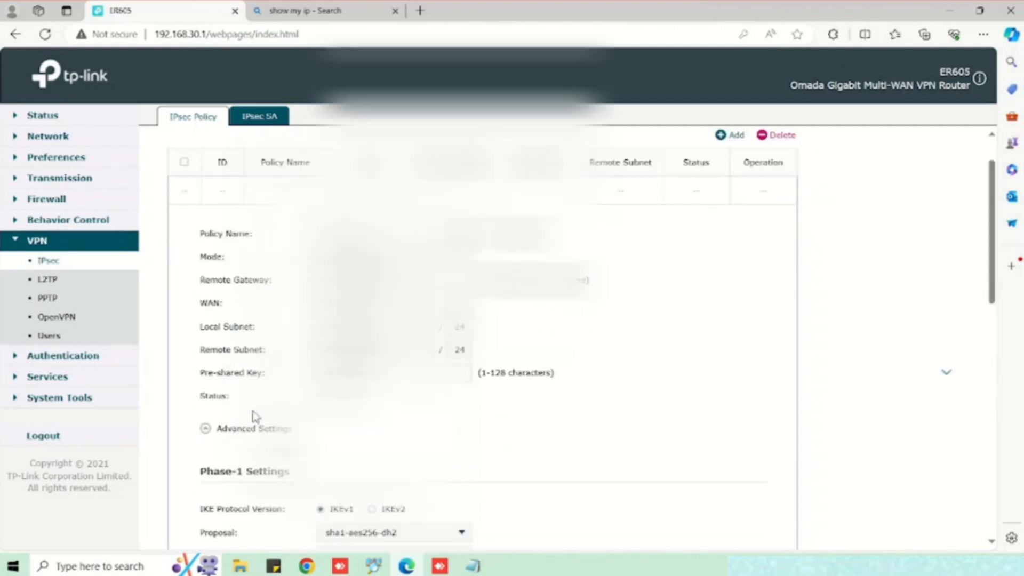
Keep the esp-sha1-aes256 phase-2 proposal in Advanced Settings and save Router 2's policy
{"action": "scroll", "scroll_direction": "down", "scroll_amount": 3}
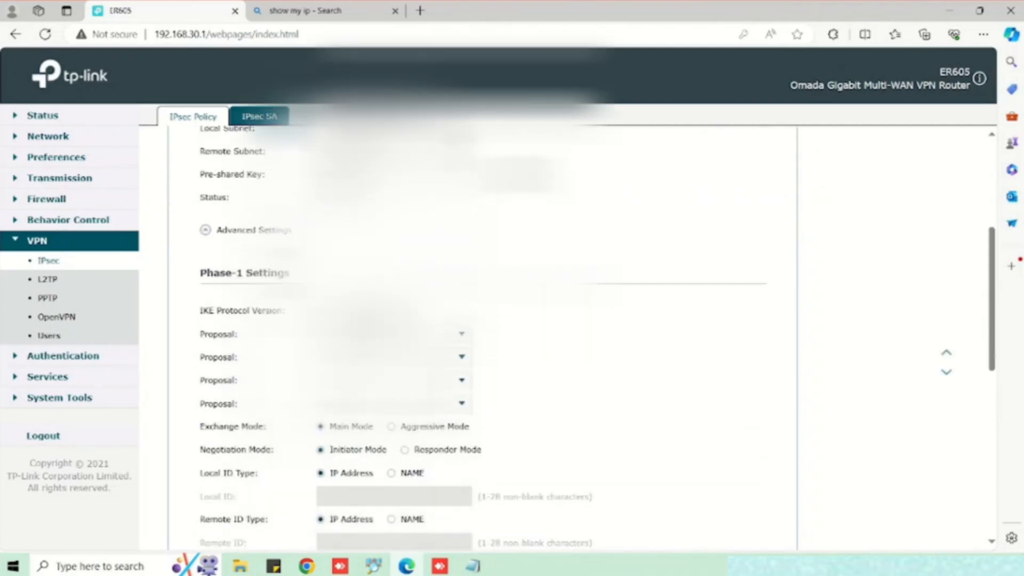
{"action": "scroll", "scroll_direction": "down", "scroll_amount": 3}
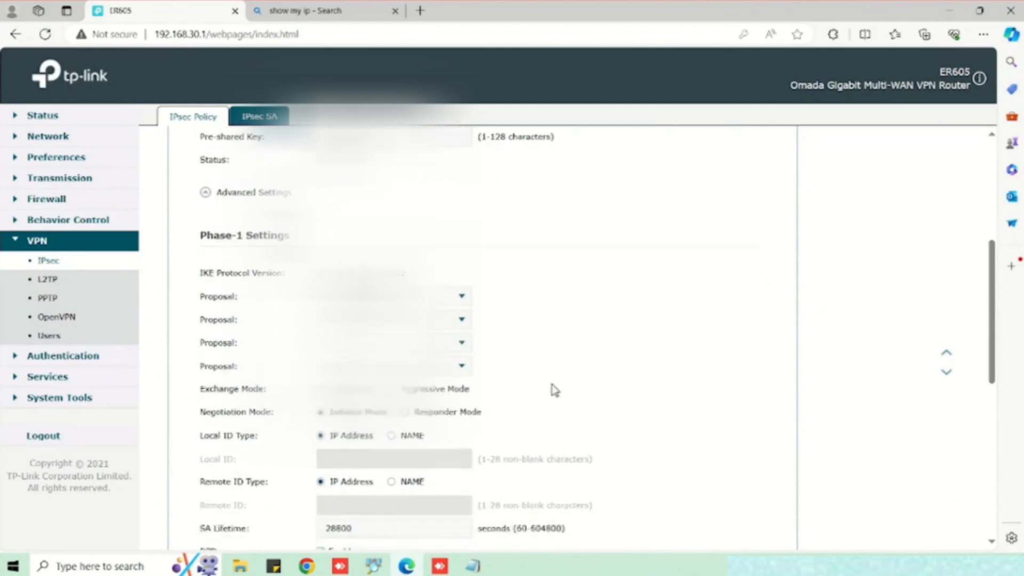
{"action": "scroll", "scroll_direction": "down", "scroll_amount": 3}
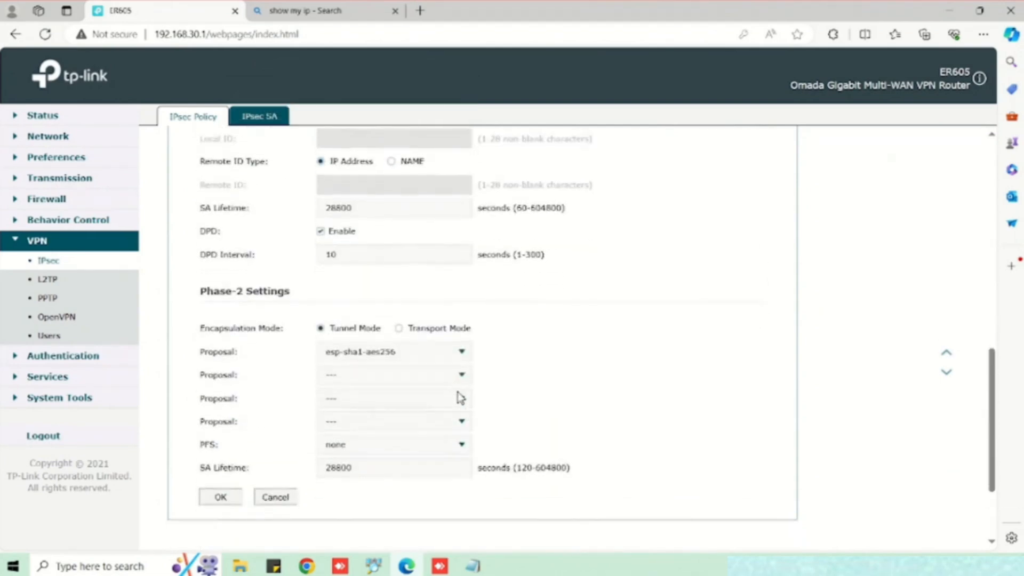
{"action": "scroll", "scroll_direction": "down", "scroll_amount": 3}
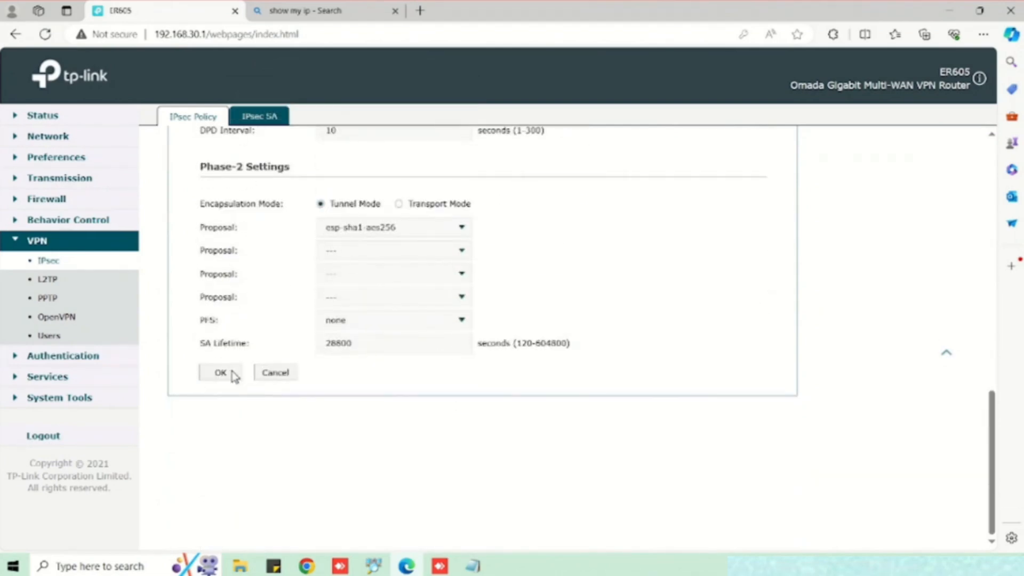
{"action": "left_click", "coordinate": [220, 373]}
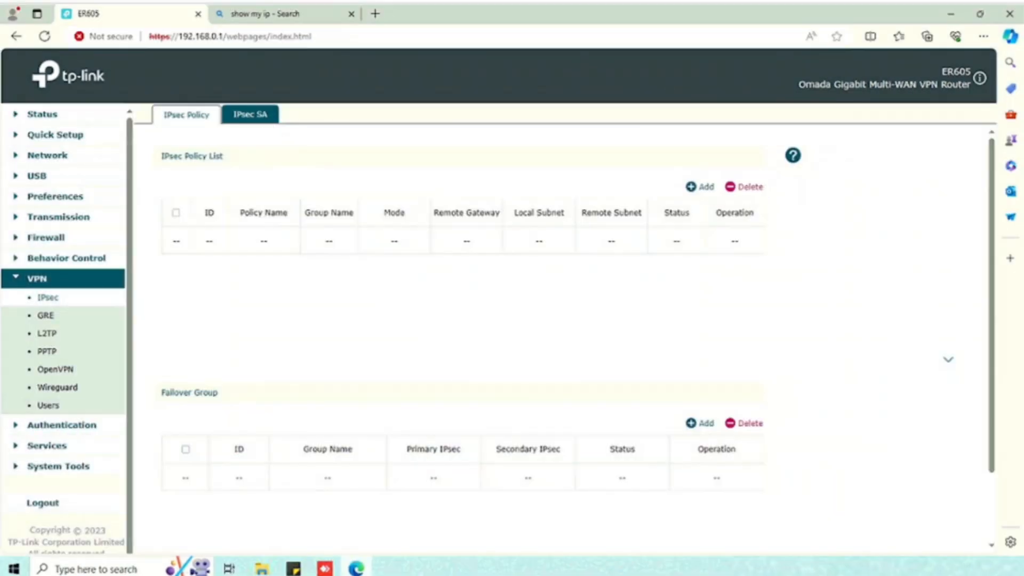
{"action": "left_click", "coordinate": [249, 115]}
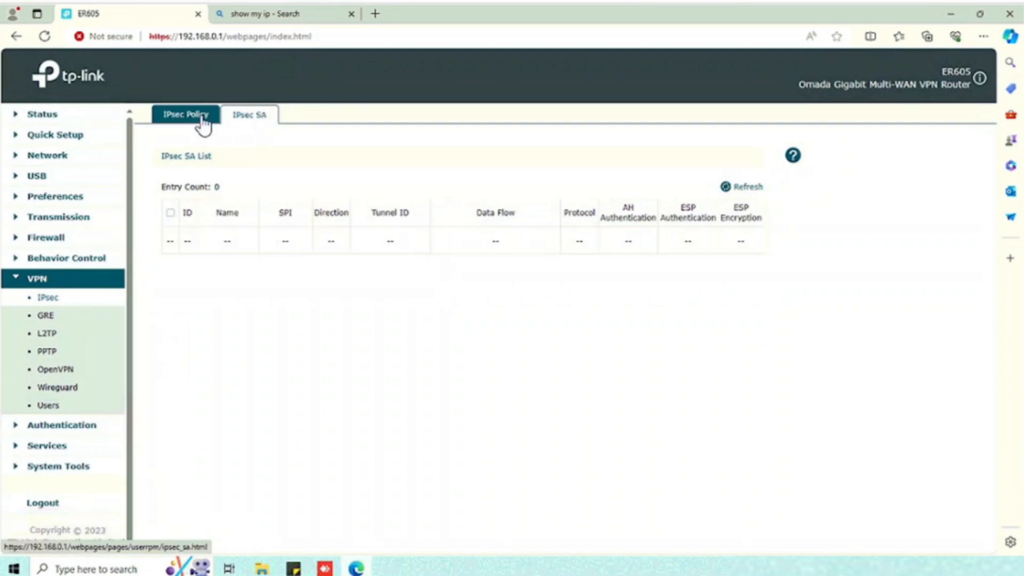
{"action": "left_click", "coordinate": [186, 116]}
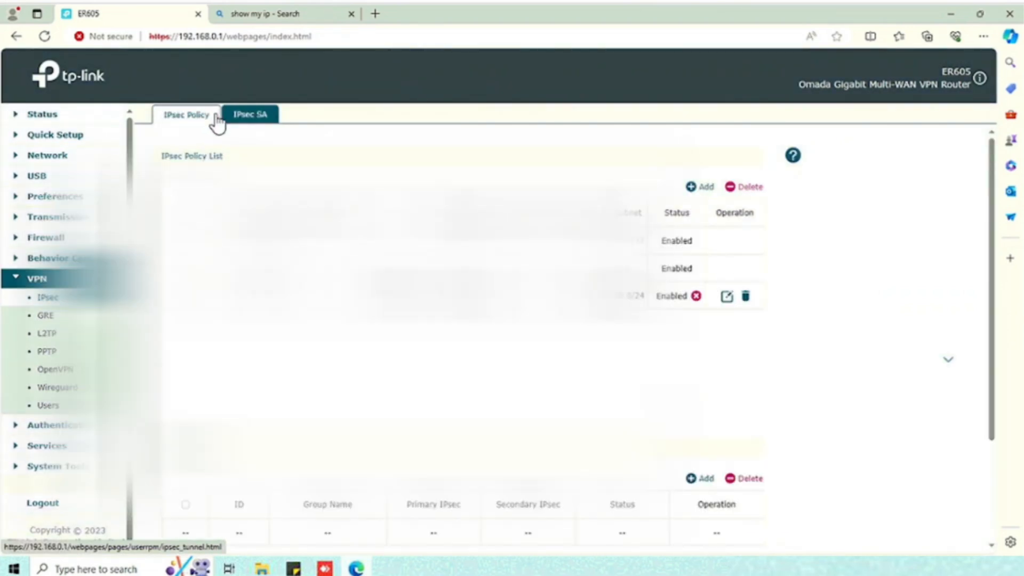
{"action": "left_click", "coordinate": [249, 114]}
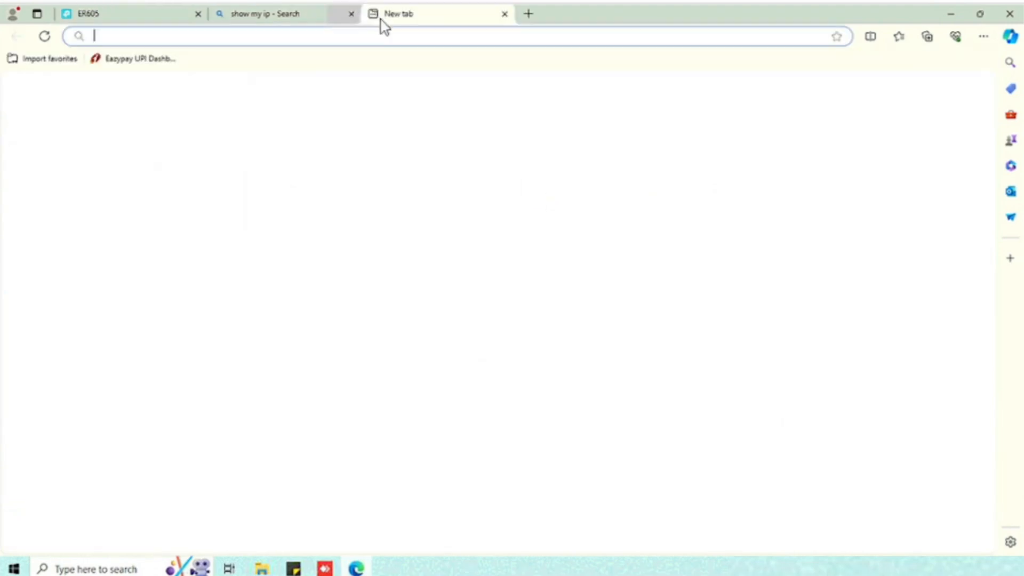
Load the ER605 router's login page at 192.168.1.1 in a new tab
{"action": "type", "text": "192.168.1.1"}
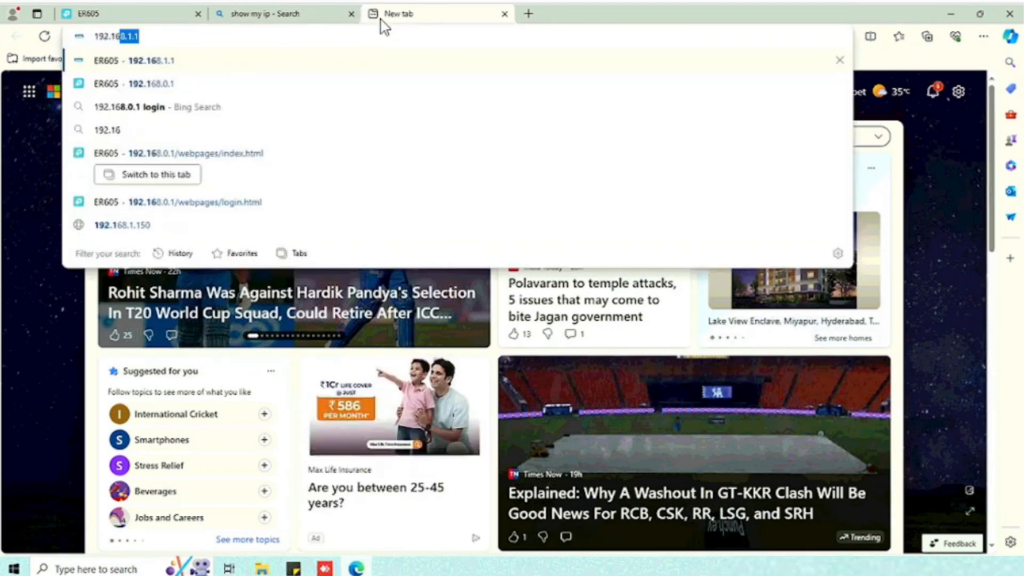
{"action": "left_click", "coordinate": [194, 202]}
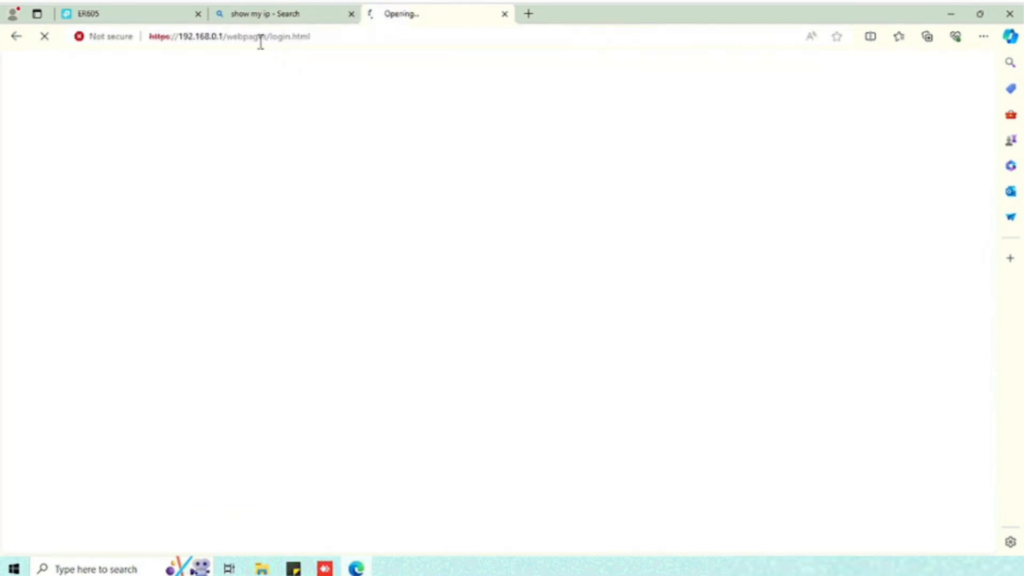